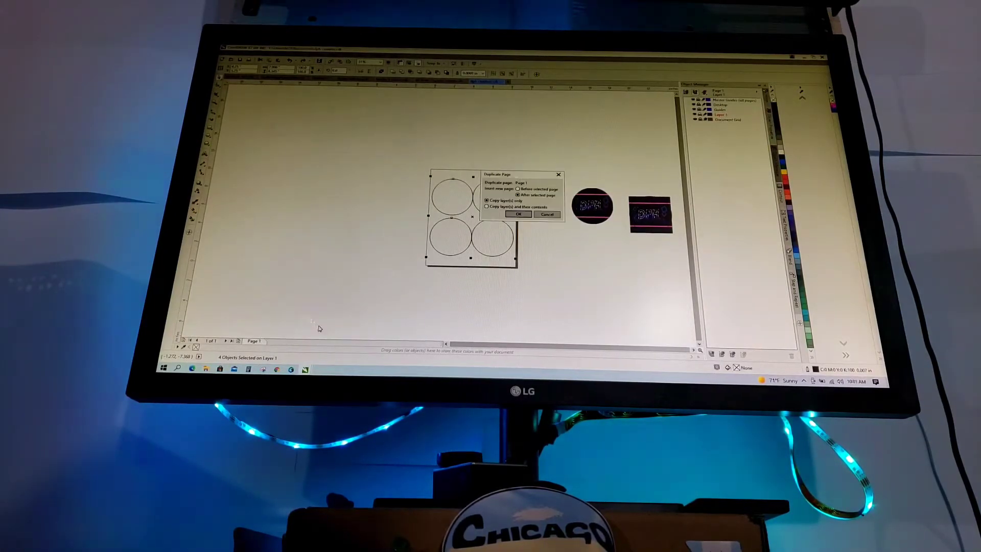
Step: Duplicate the page to create Page 2 with three circular DPH coaster images
left_click(517, 214)
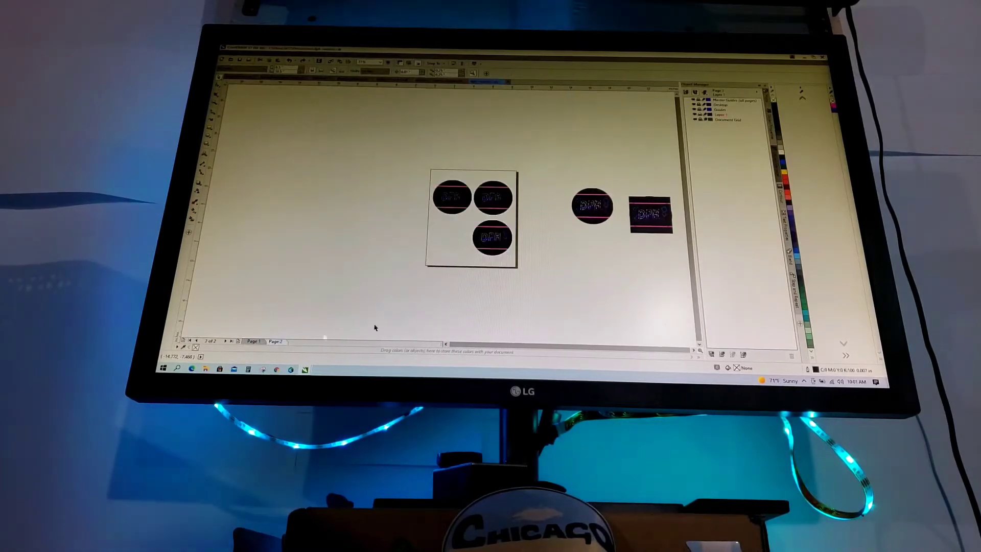
left_click(472, 215)
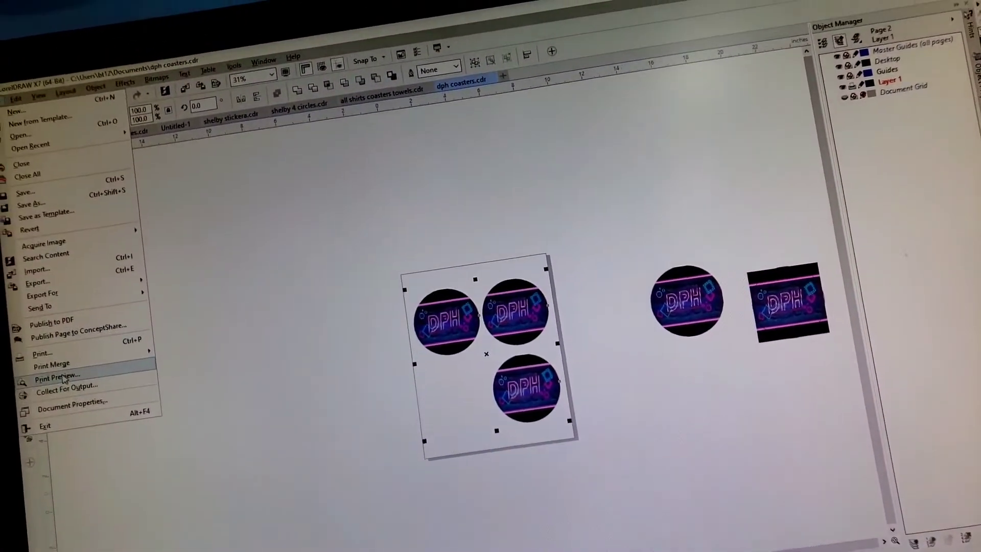
Step: Preview page 2 for printing and choose the Roland BT-12 as the printer
left_click(56, 375)
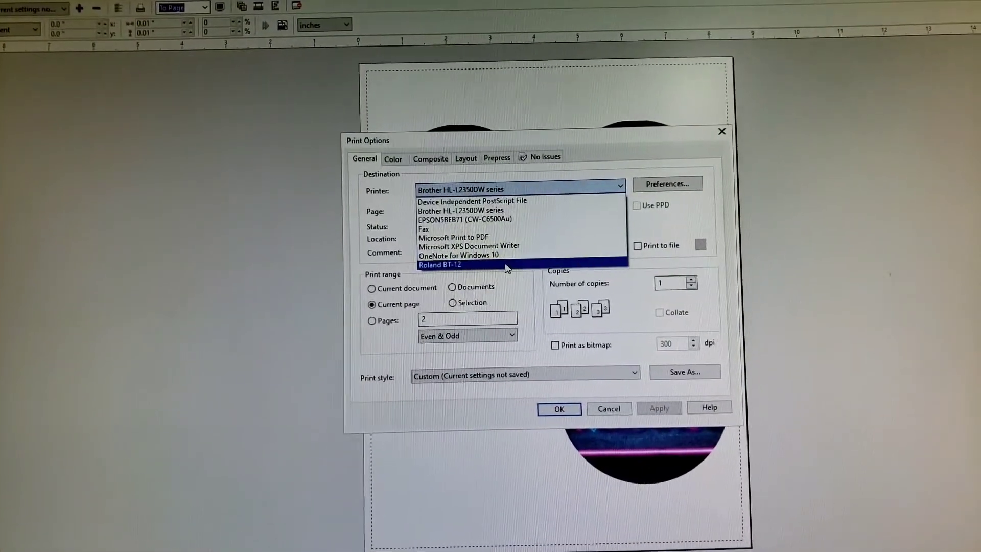
left_click(439, 265)
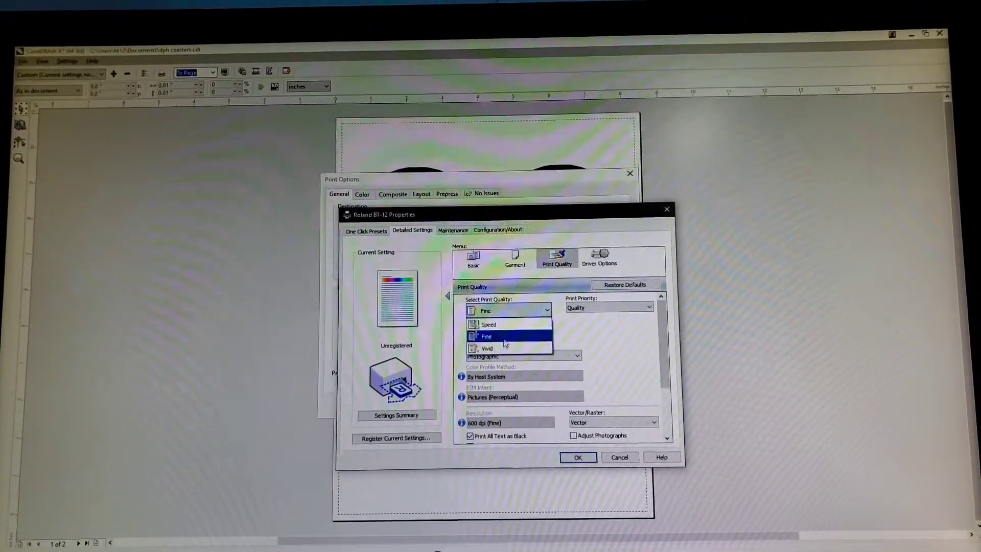
Step: Set the Roland BT-12 to Speed print quality and Thick Garment, then confirm the properties
left_click(487, 337)
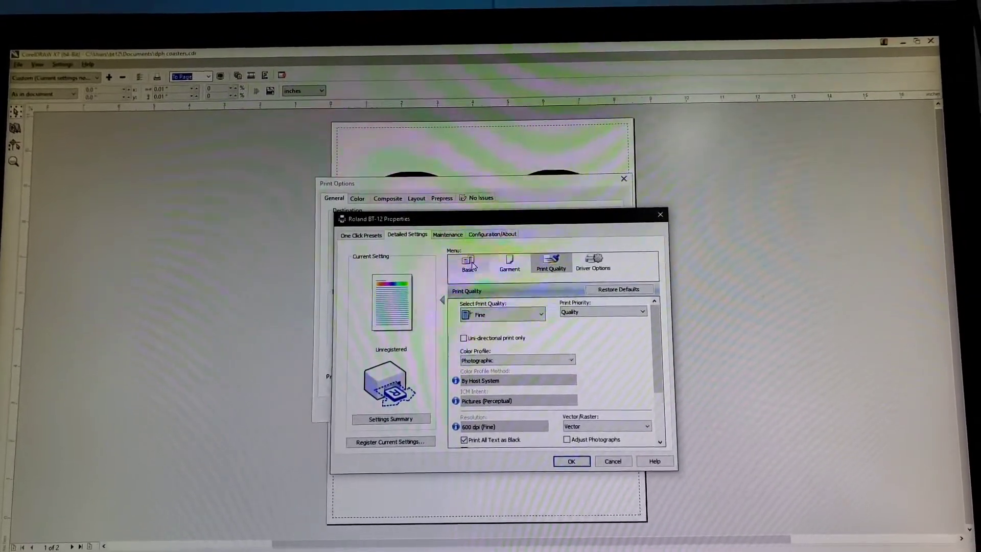
left_click(467, 263)
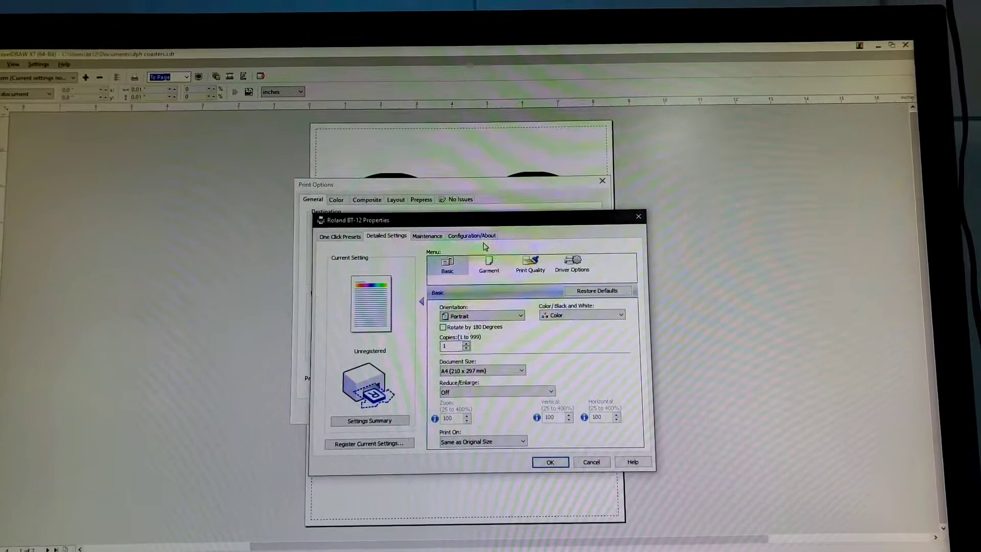
left_click(489, 263)
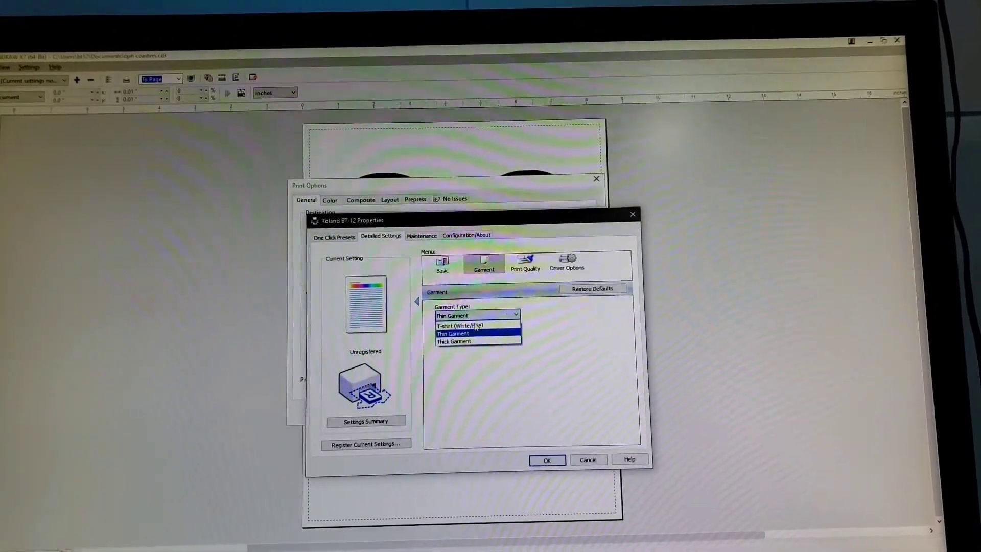
left_click(453, 341)
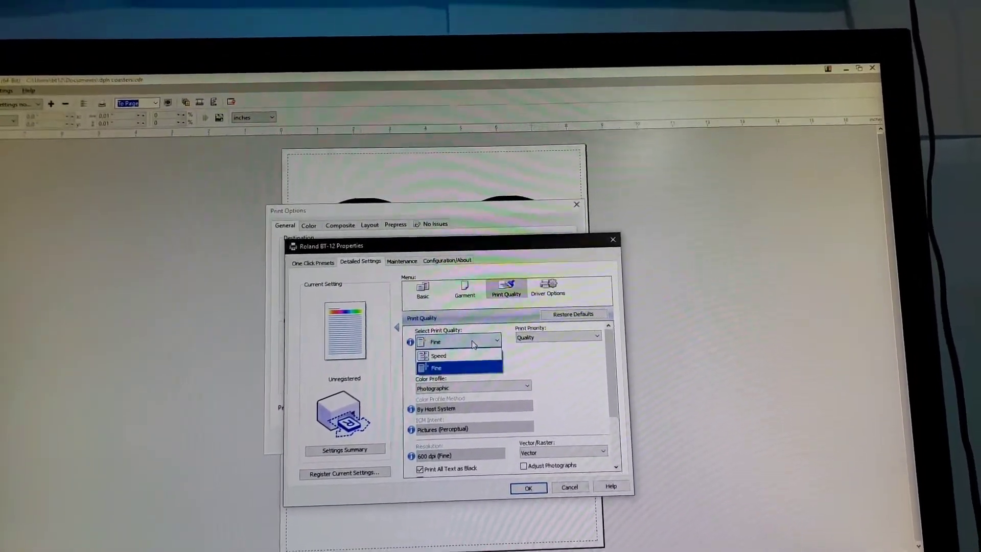
left_click(438, 356)
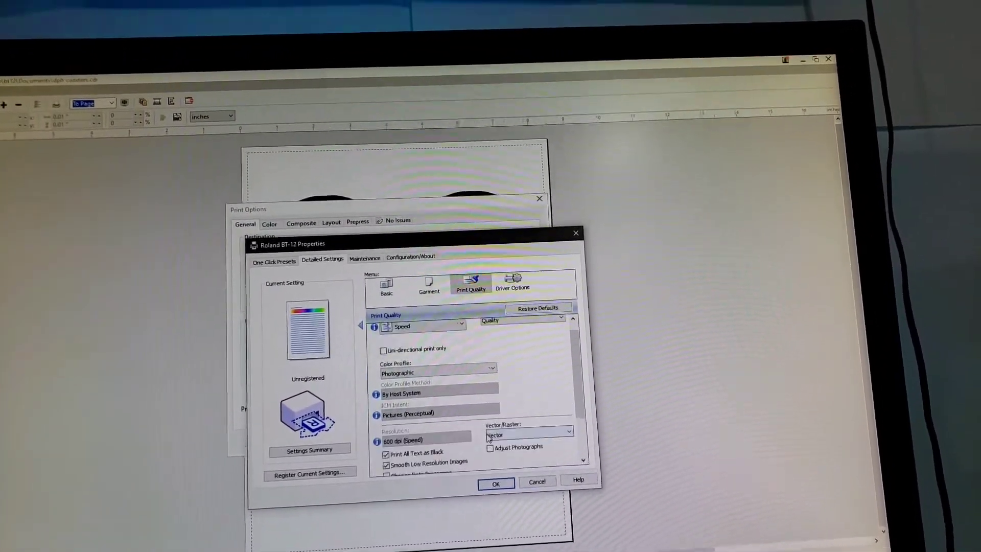
left_click(428, 283)
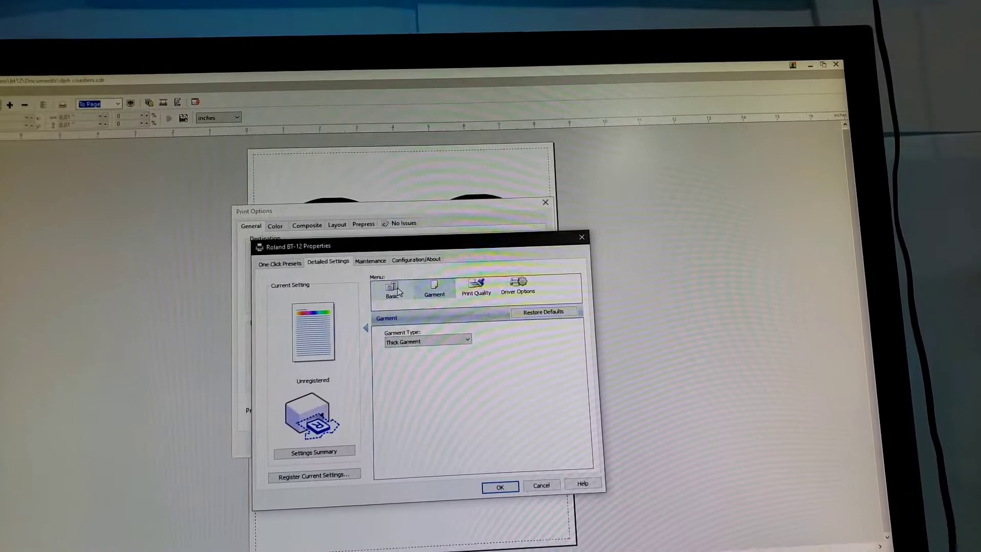
left_click(500, 487)
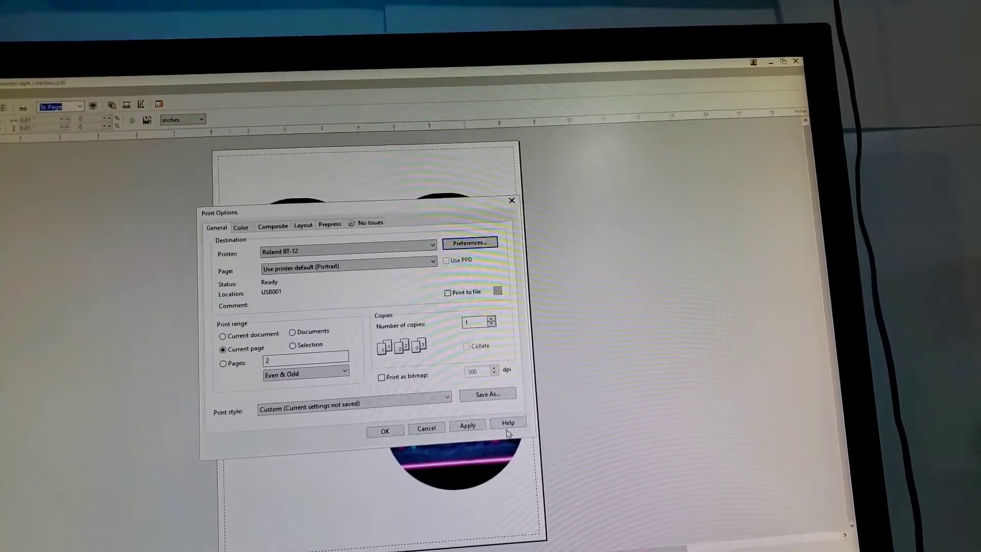